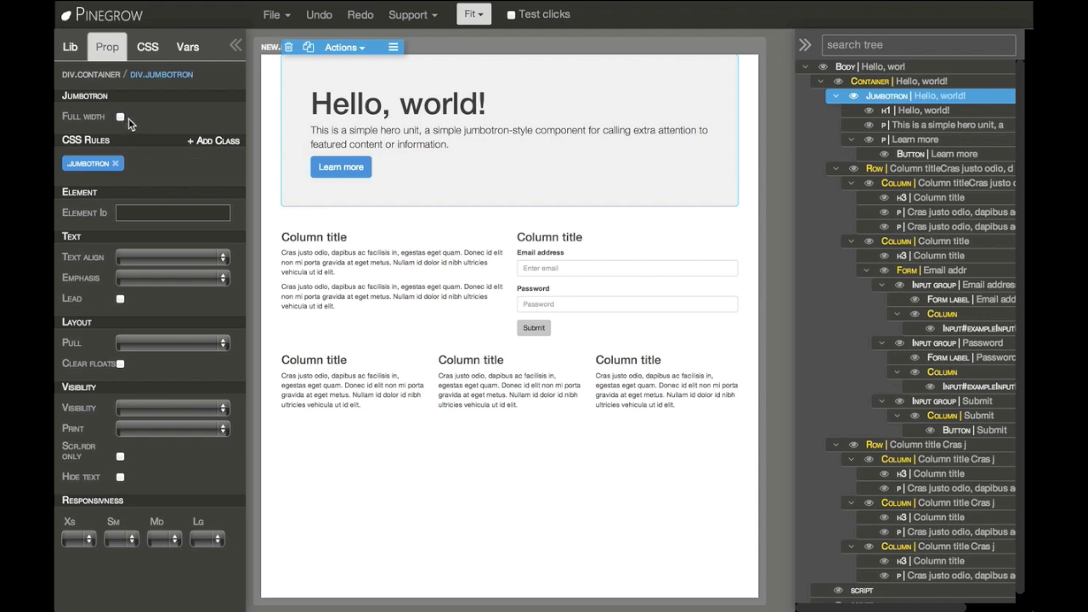
pyautogui.moveTo(124, 123)
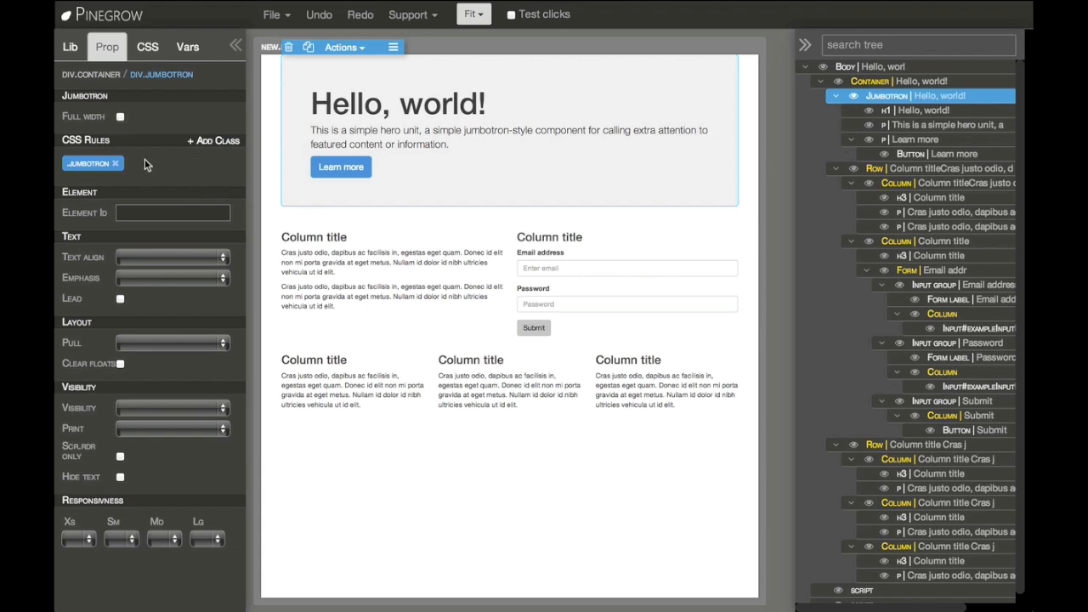
pyautogui.moveTo(323, 204)
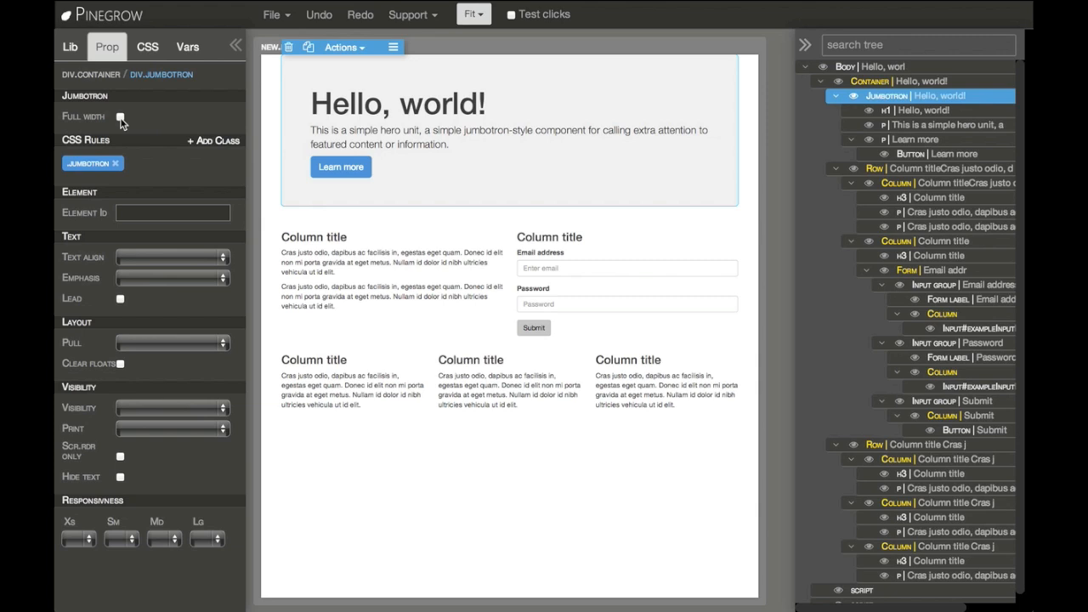
pyautogui.moveTo(373, 109)
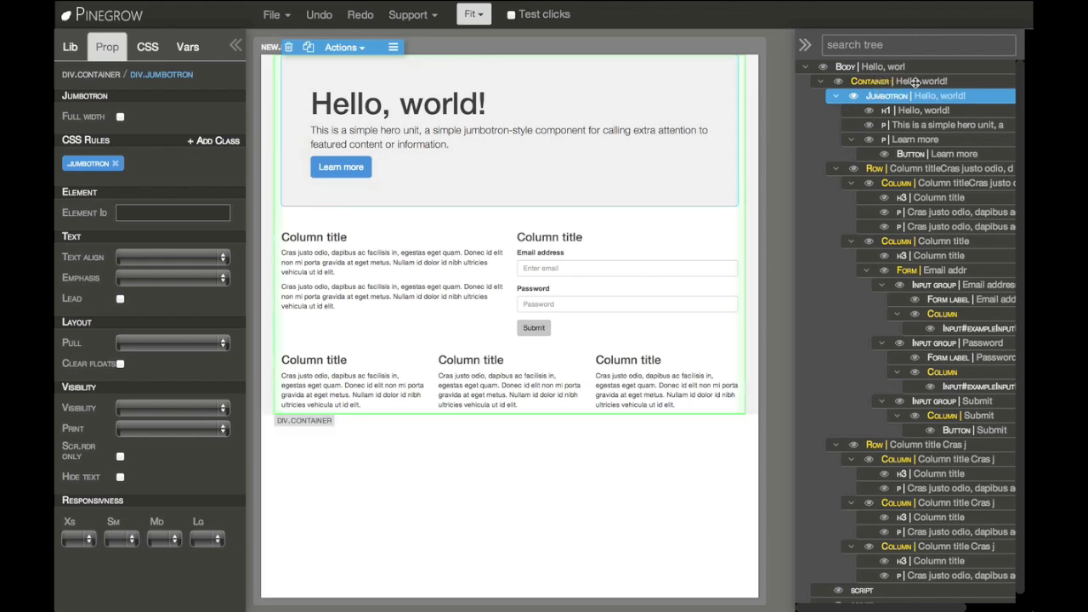
# Toggle the Full width option on the Hello, world! jumbotron in the Prop panel
pyautogui.click(119, 116)
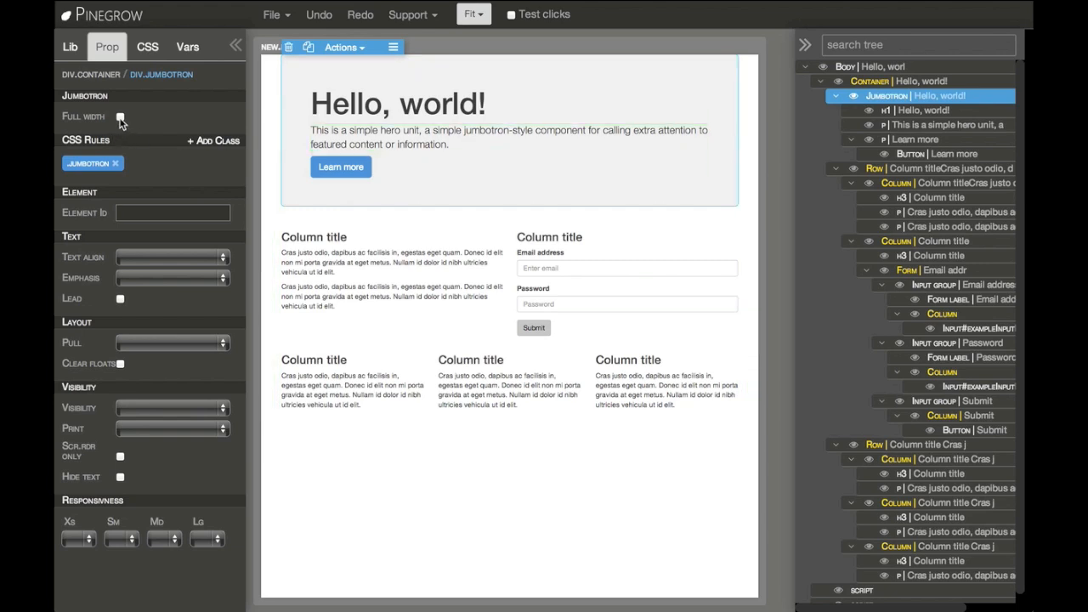
pyautogui.click(120, 117)
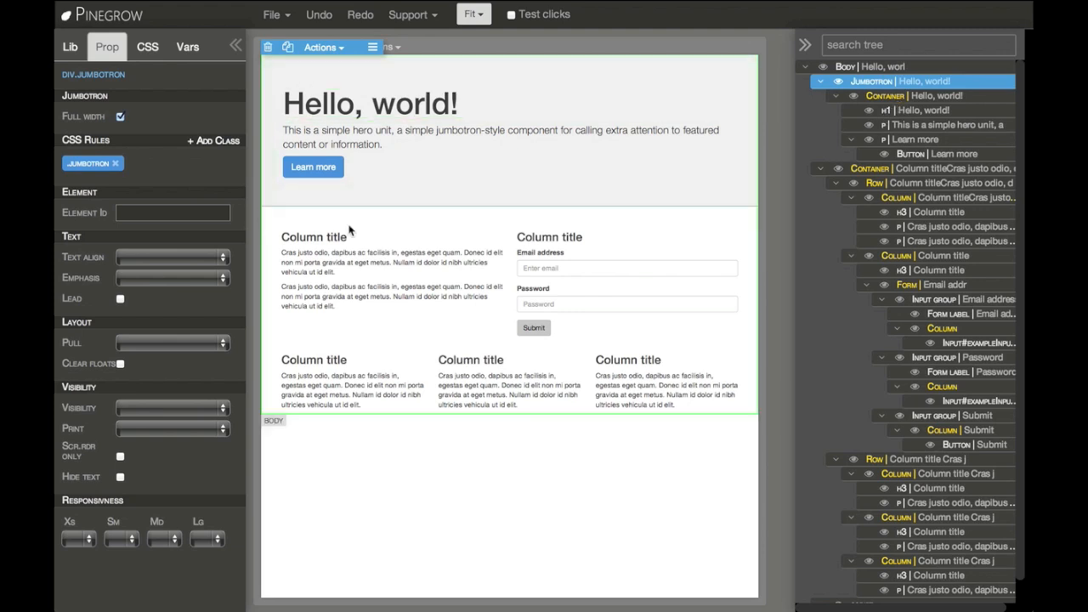
pyautogui.click(121, 116)
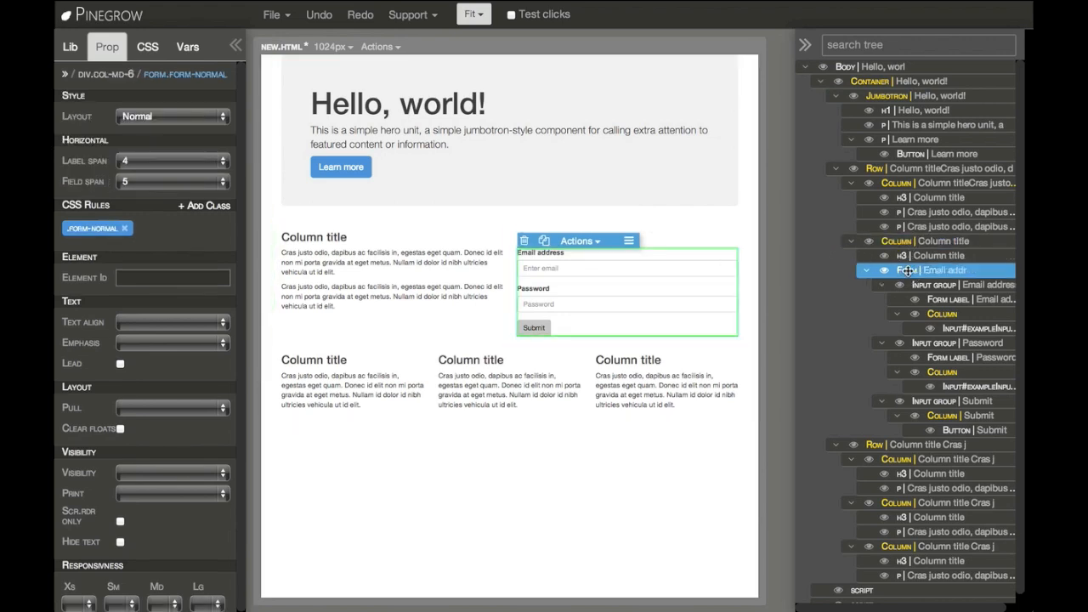
# Switch the sign-in form's layout from Inline to Normal and finally to Horizontal
pyautogui.click(172, 117)
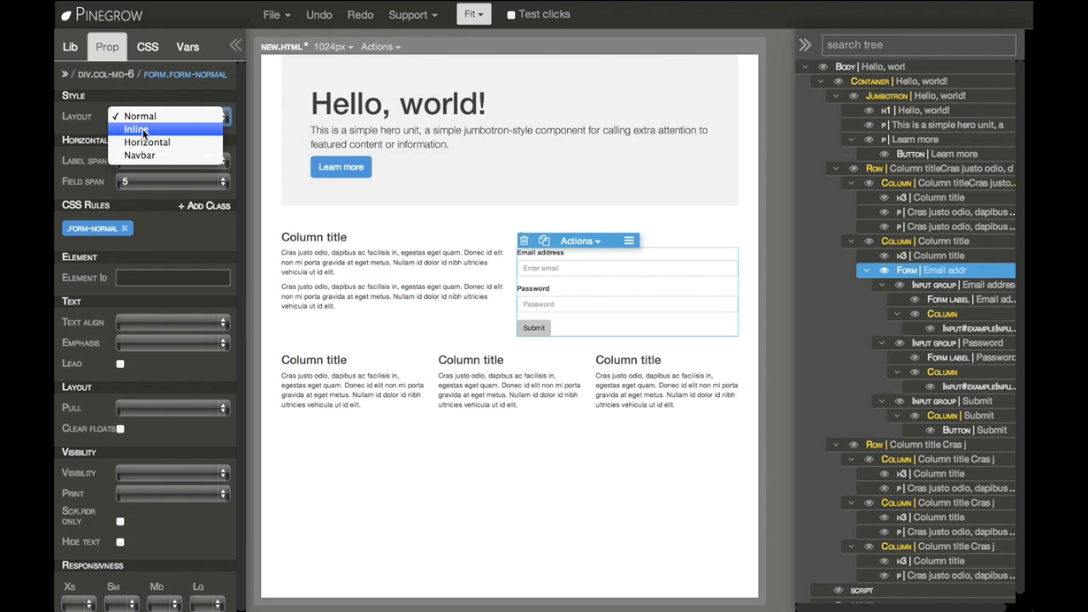
pyautogui.click(137, 128)
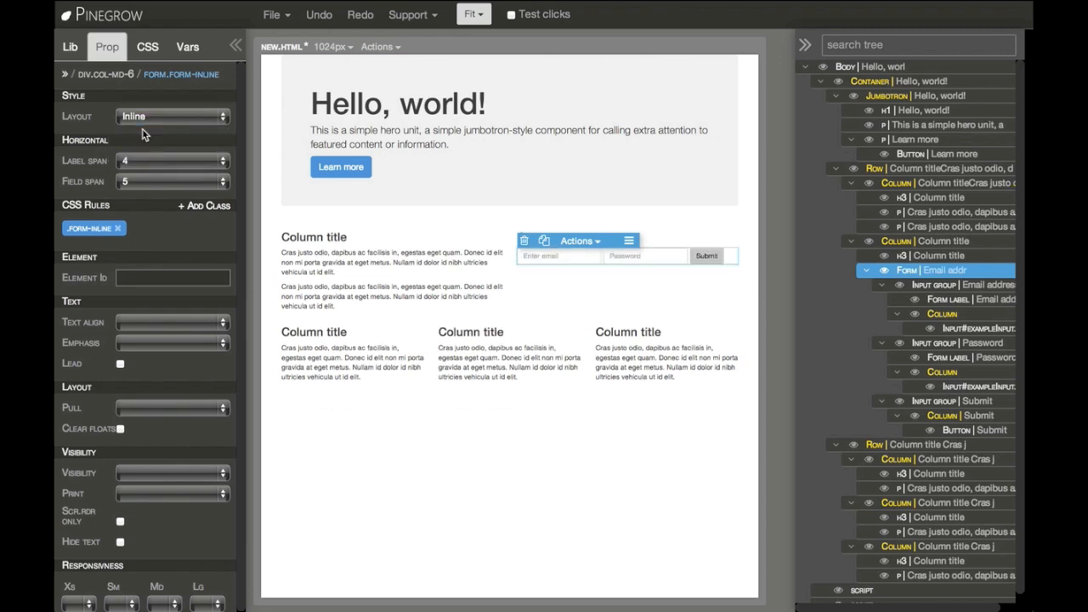
pyautogui.click(173, 117)
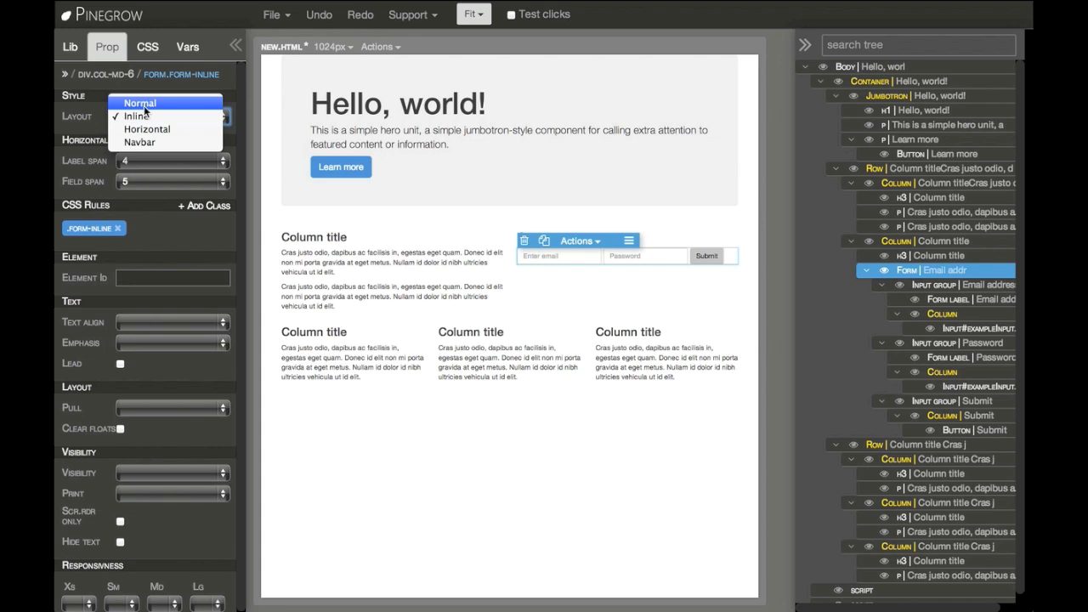
pyautogui.click(138, 116)
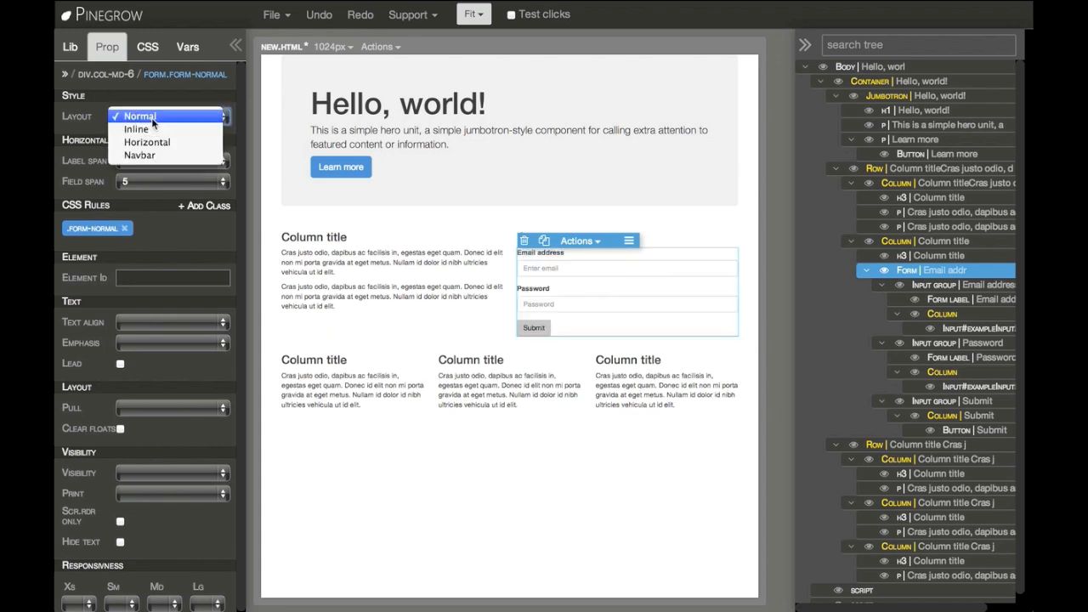
pyautogui.click(146, 142)
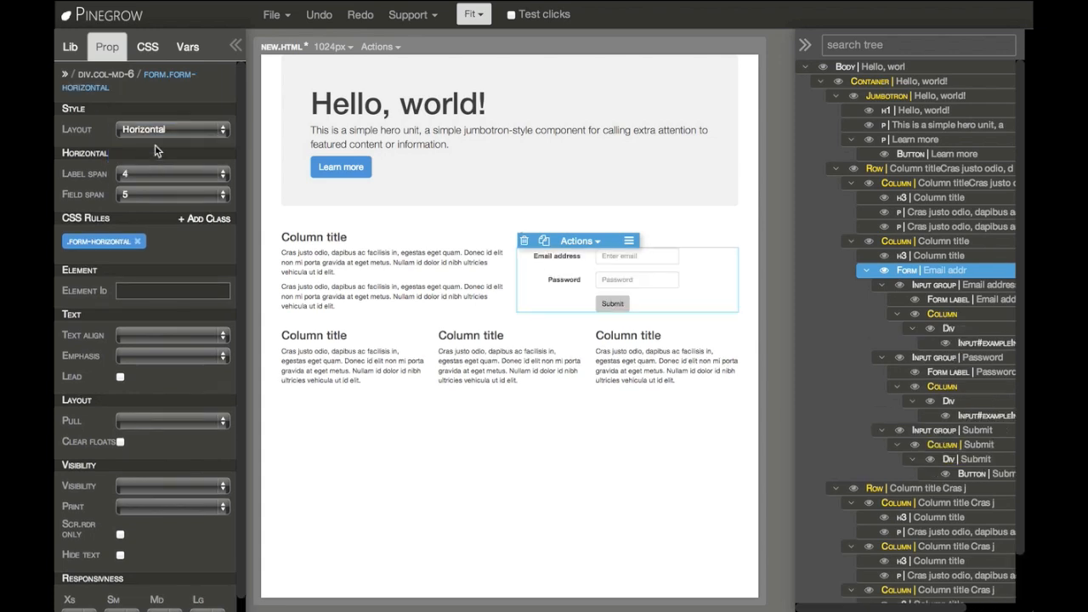
pyautogui.moveTo(751, 364)
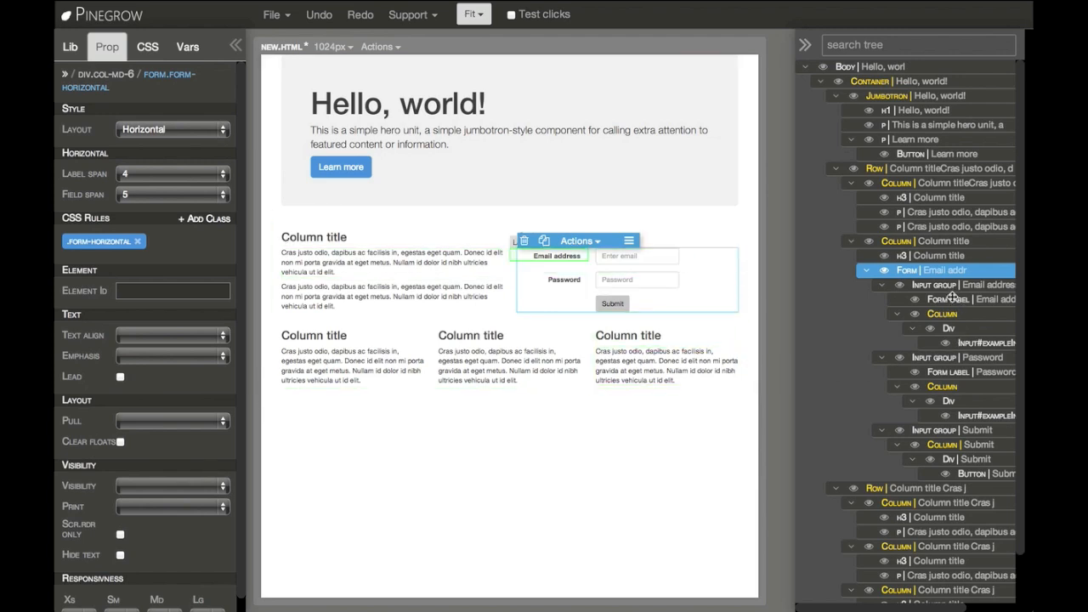
pyautogui.moveTo(952, 298)
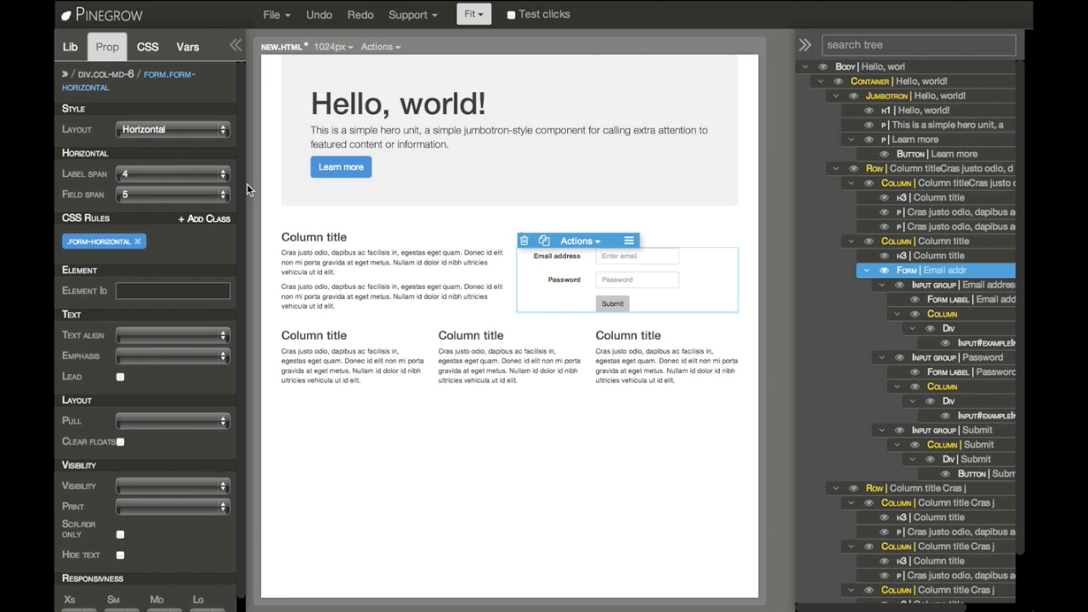
pyautogui.moveTo(250, 191)
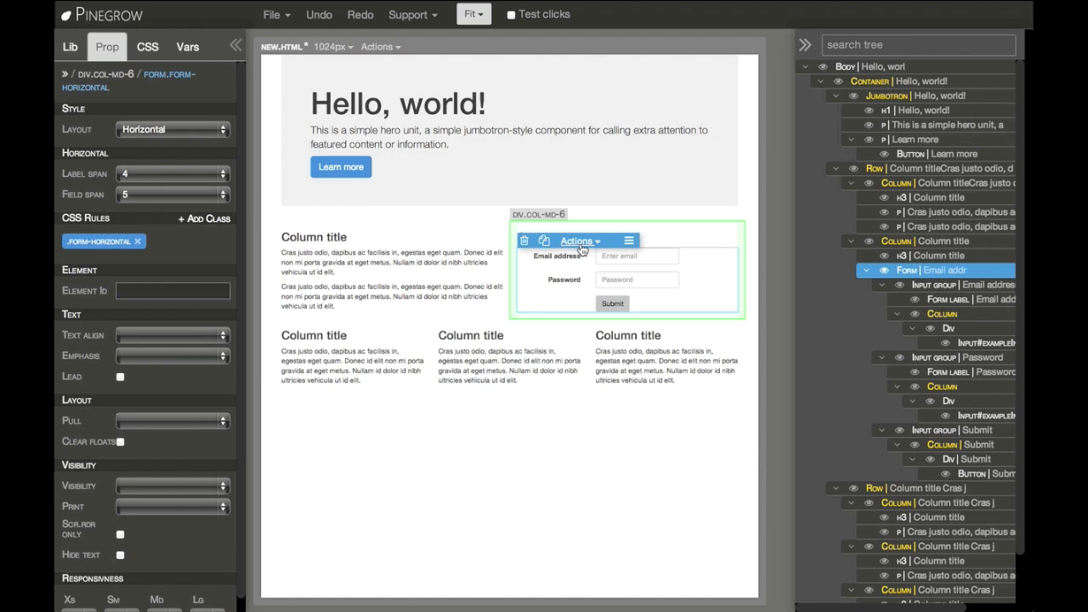
# Insert an input group labelled 'Field label' above the form's submit button
pyautogui.click(578, 240)
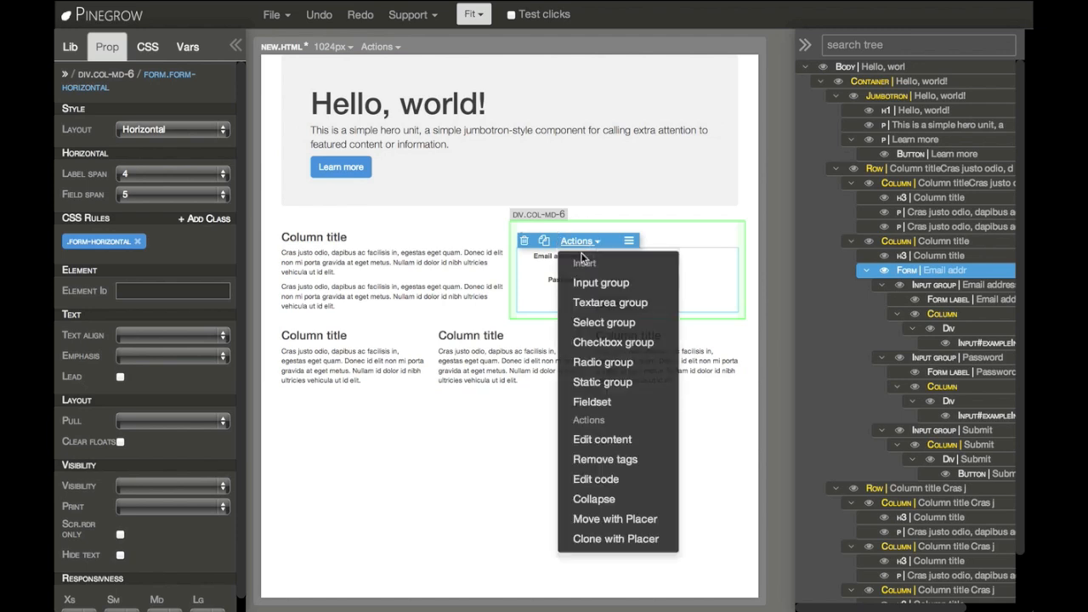
pyautogui.moveTo(601, 282)
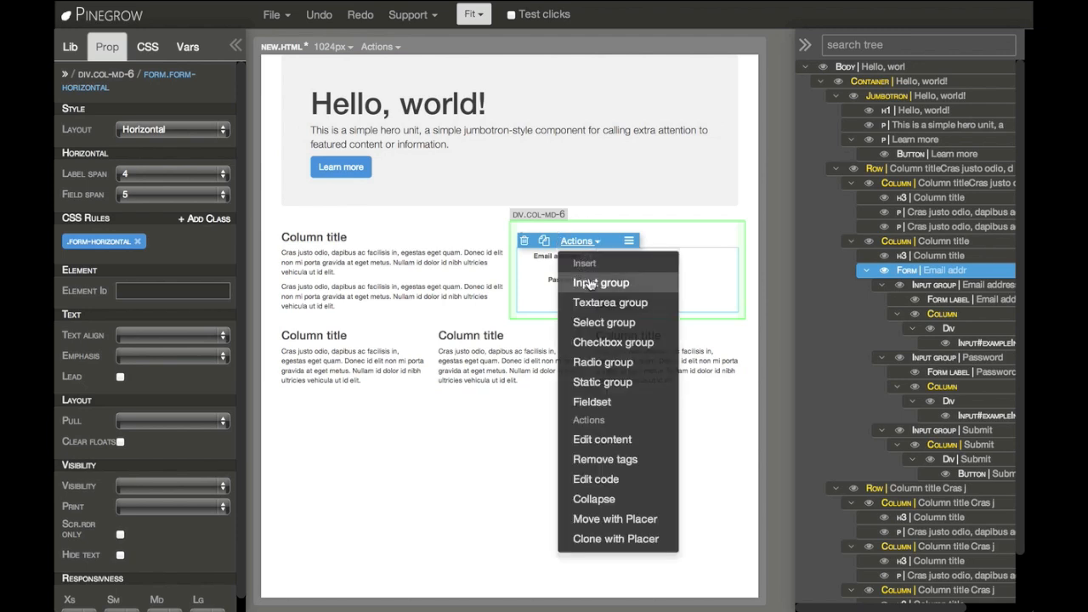
pyautogui.moveTo(613, 342)
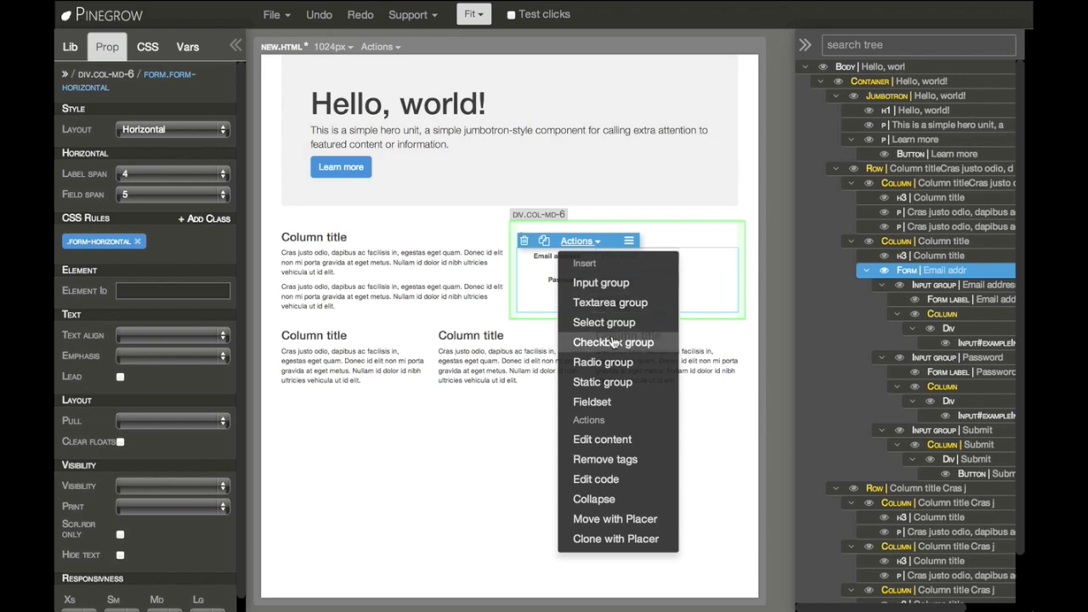
pyautogui.moveTo(633, 400)
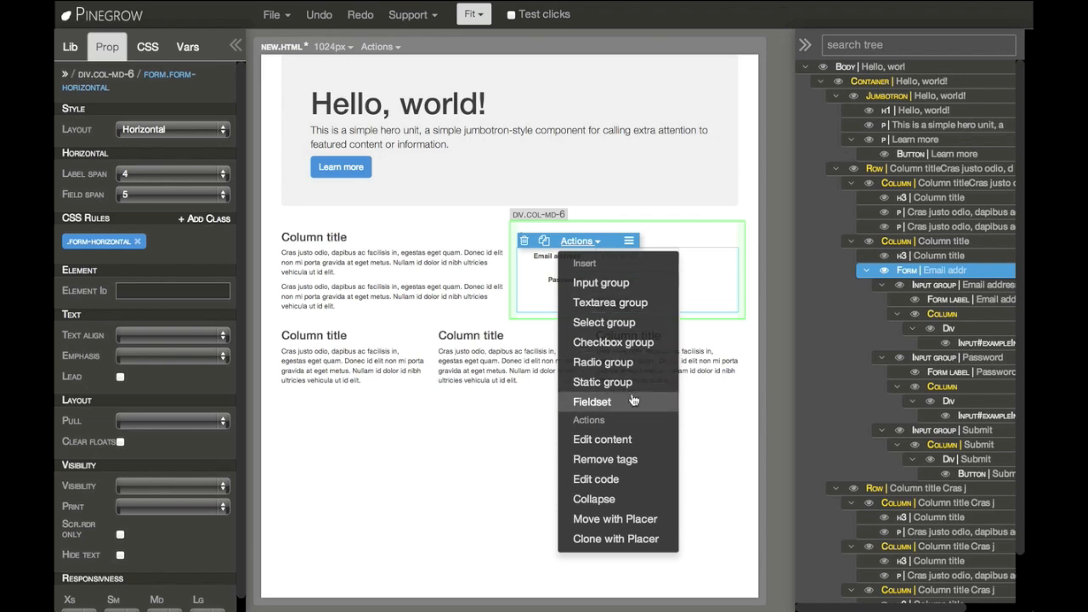
pyautogui.moveTo(619, 283)
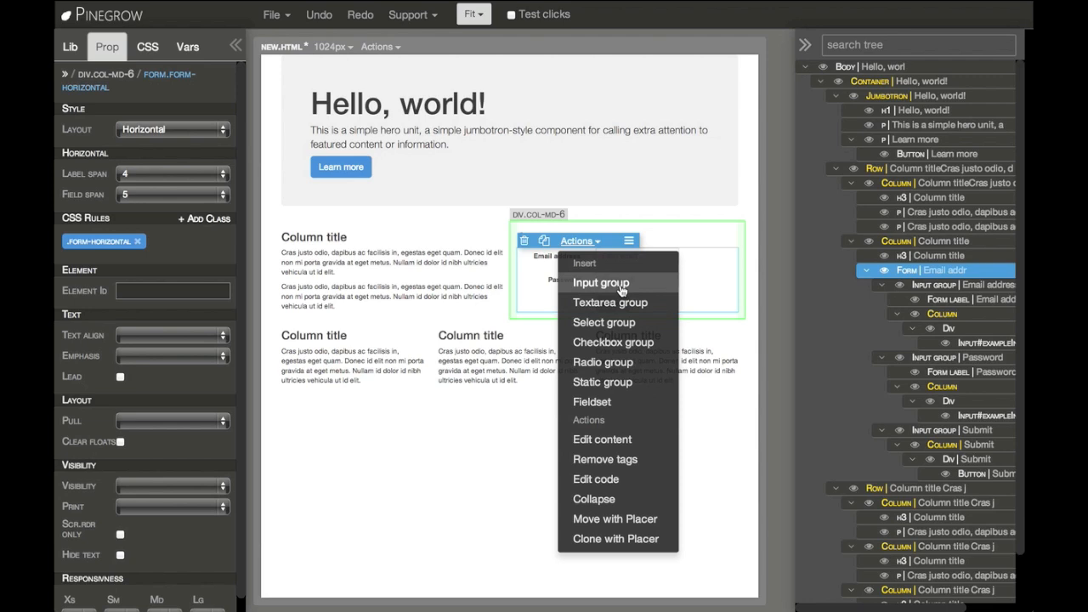
pyautogui.moveTo(620, 340)
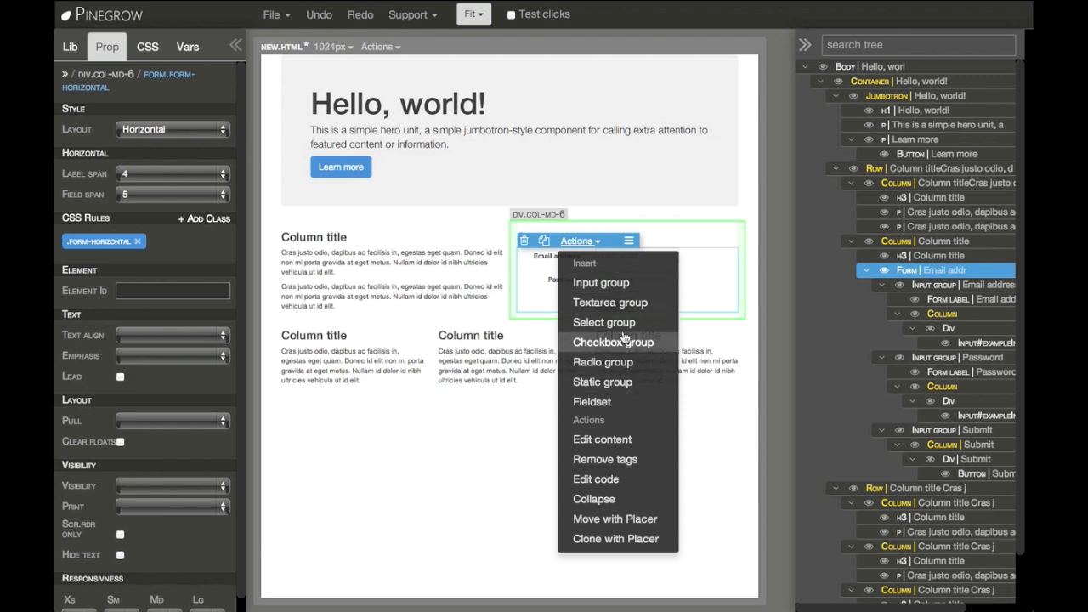
pyautogui.moveTo(616, 282)
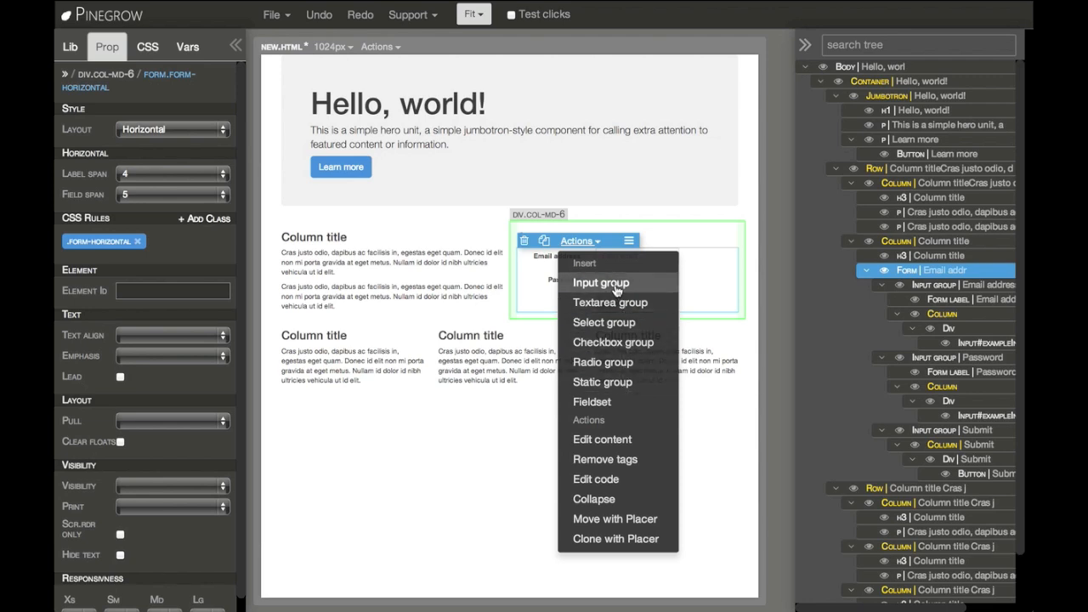
pyautogui.click(601, 282)
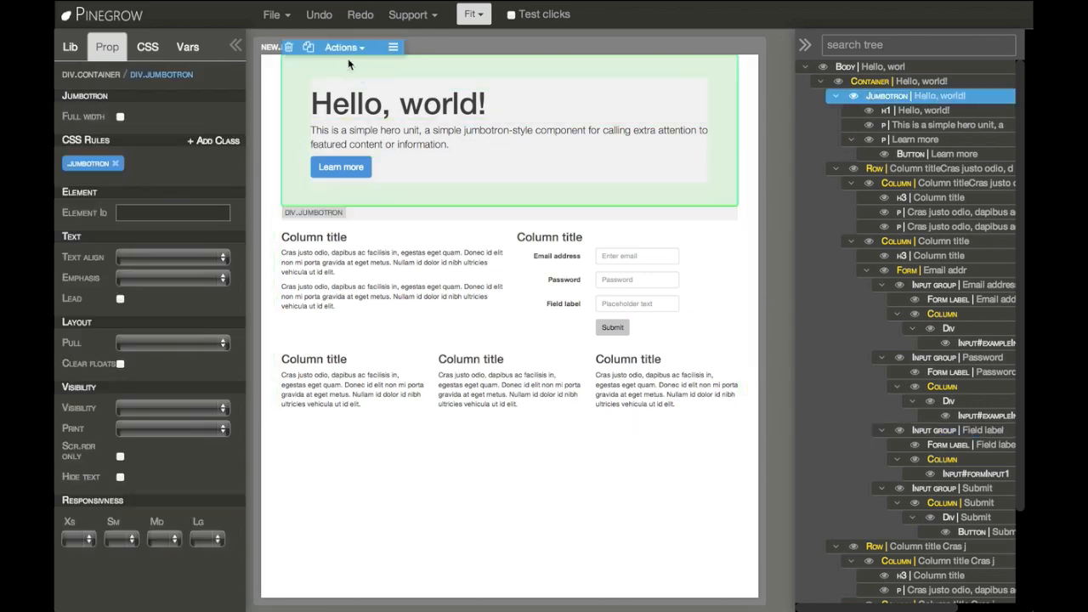
# Insert a second 'Learn more' button into the jumbotron and set its type to Link
pyautogui.click(342, 47)
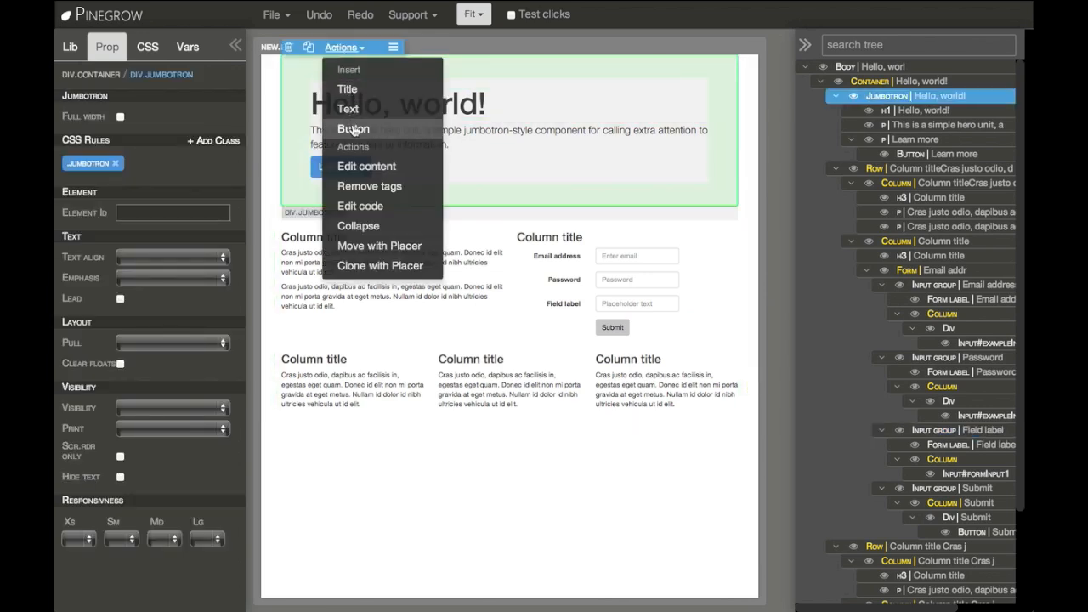
pyautogui.moveTo(348, 89)
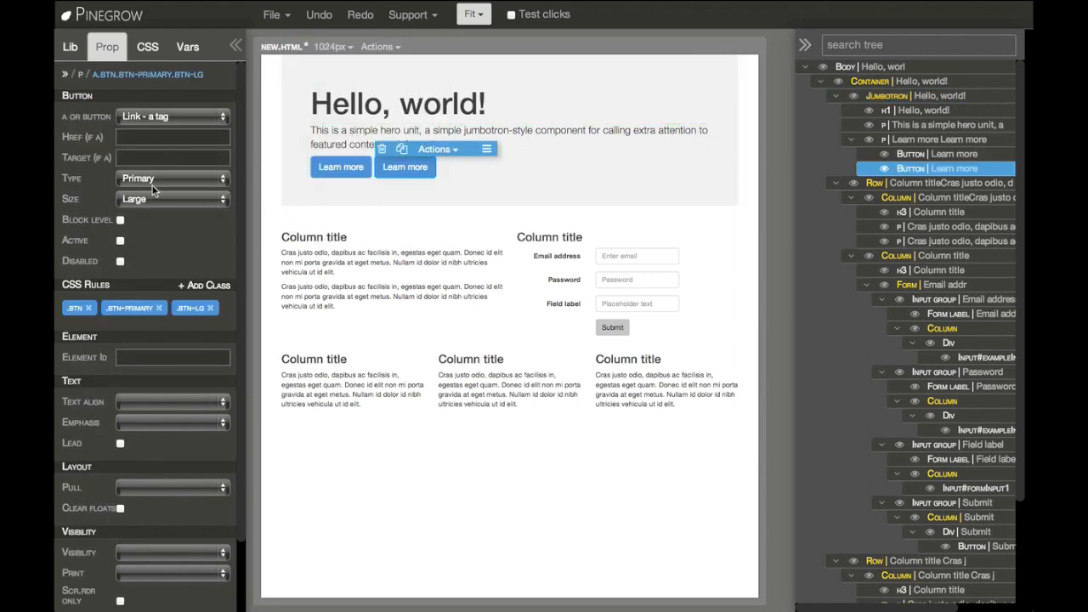
pyautogui.click(172, 178)
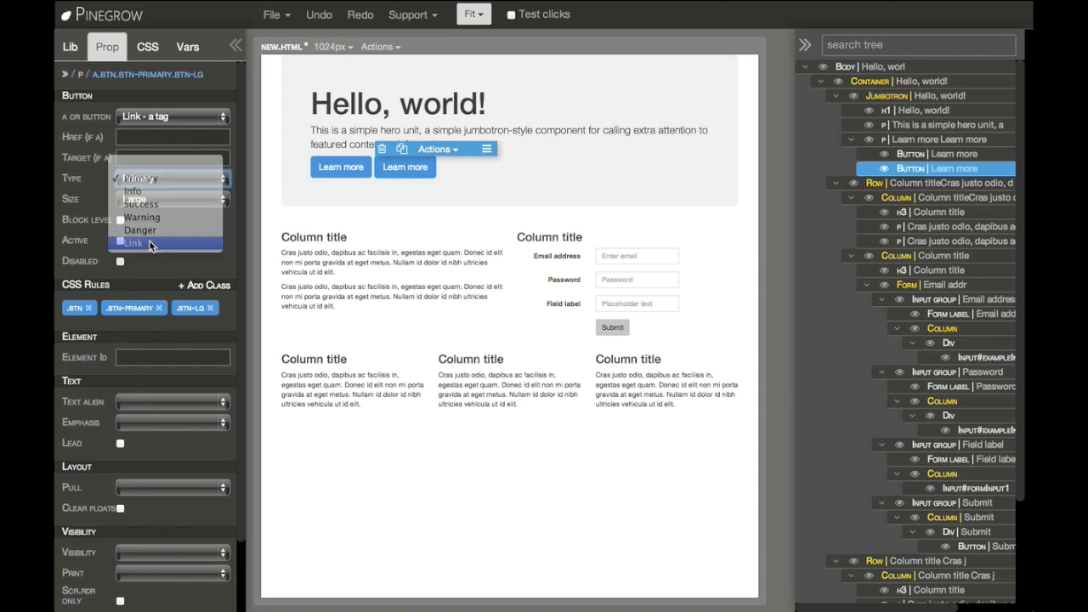
pyautogui.click(132, 243)
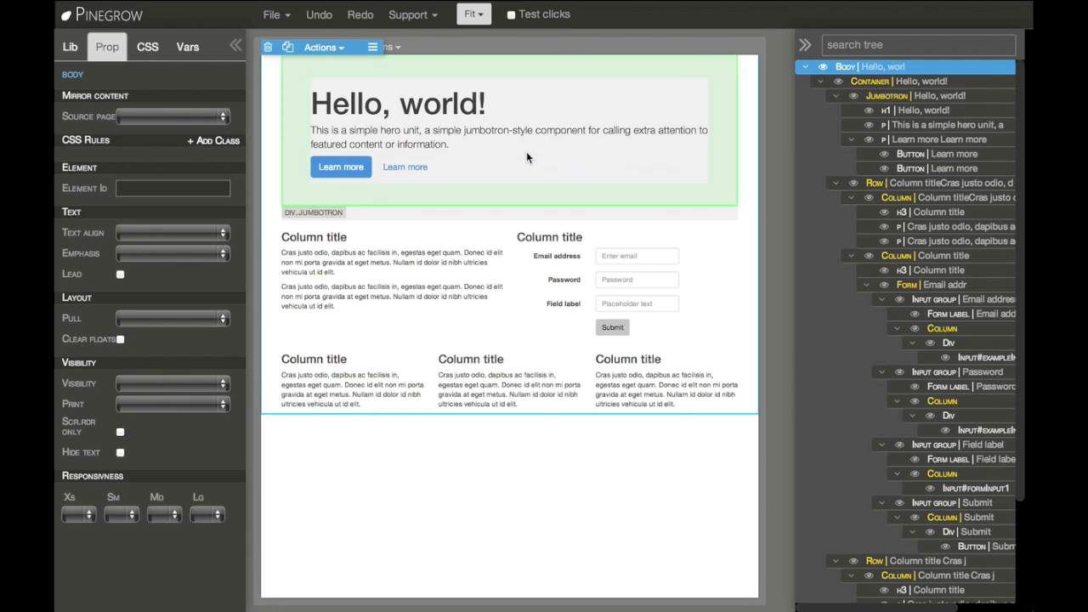
# Add a library Progress bar (search 'pr') to the first column, set striped and animated
pyautogui.click(70, 46)
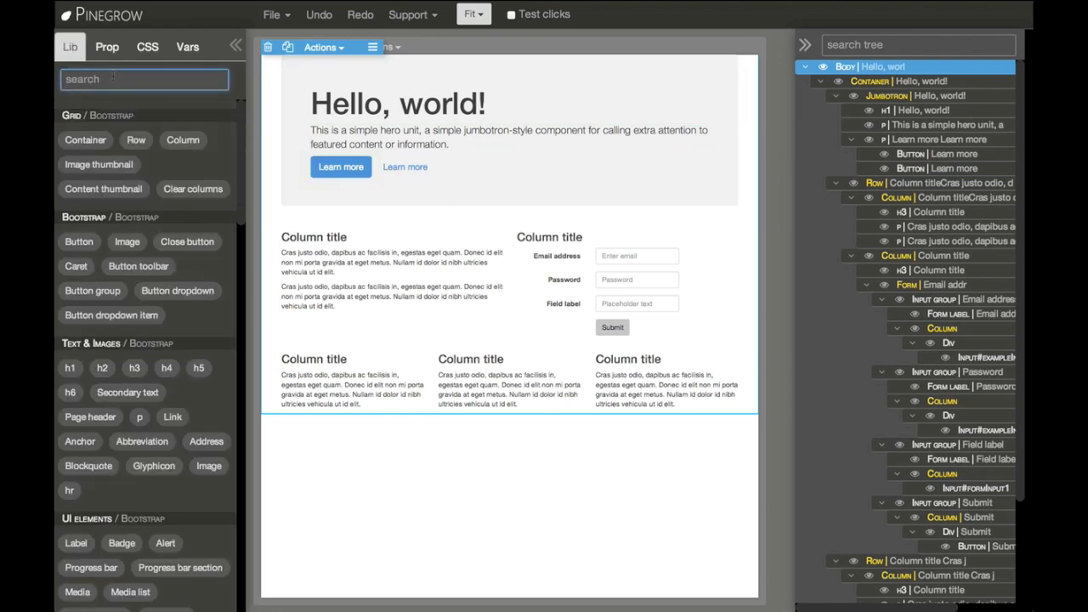
pyautogui.write('pr')
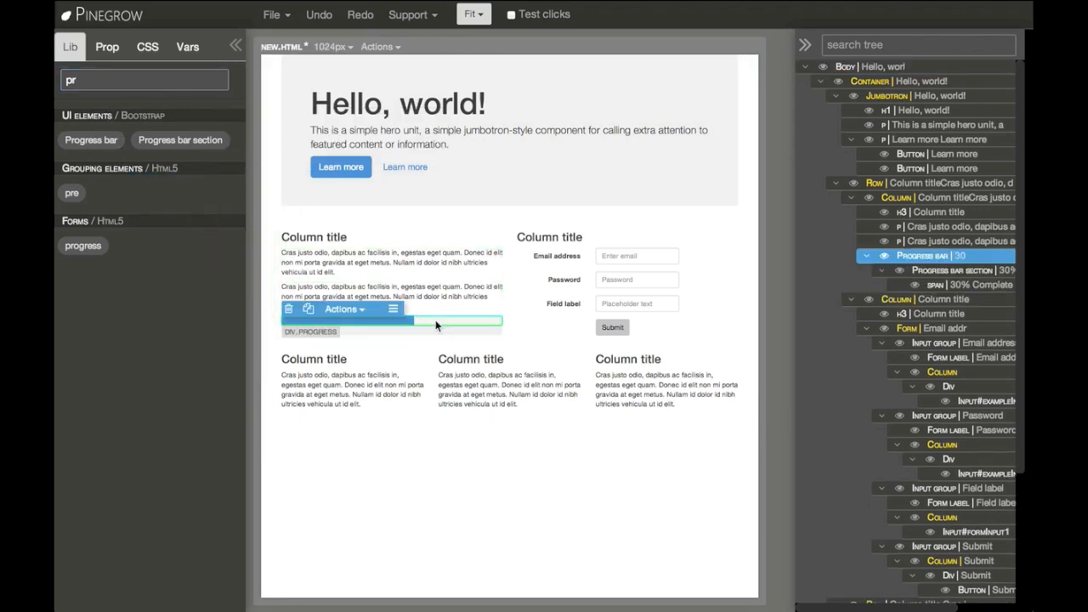
pyautogui.click(106, 46)
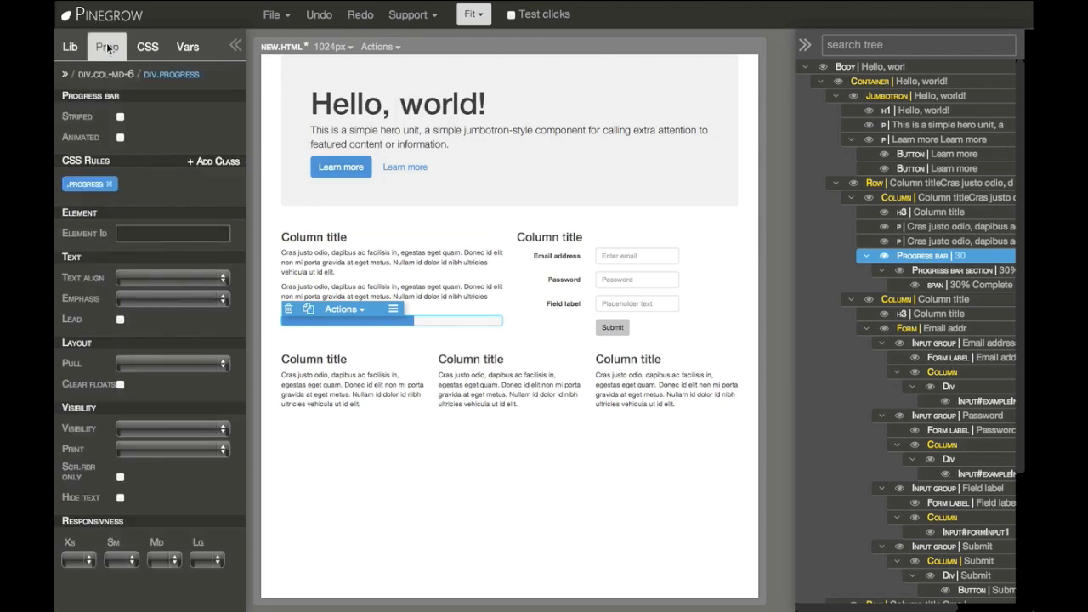
pyautogui.click(119, 117)
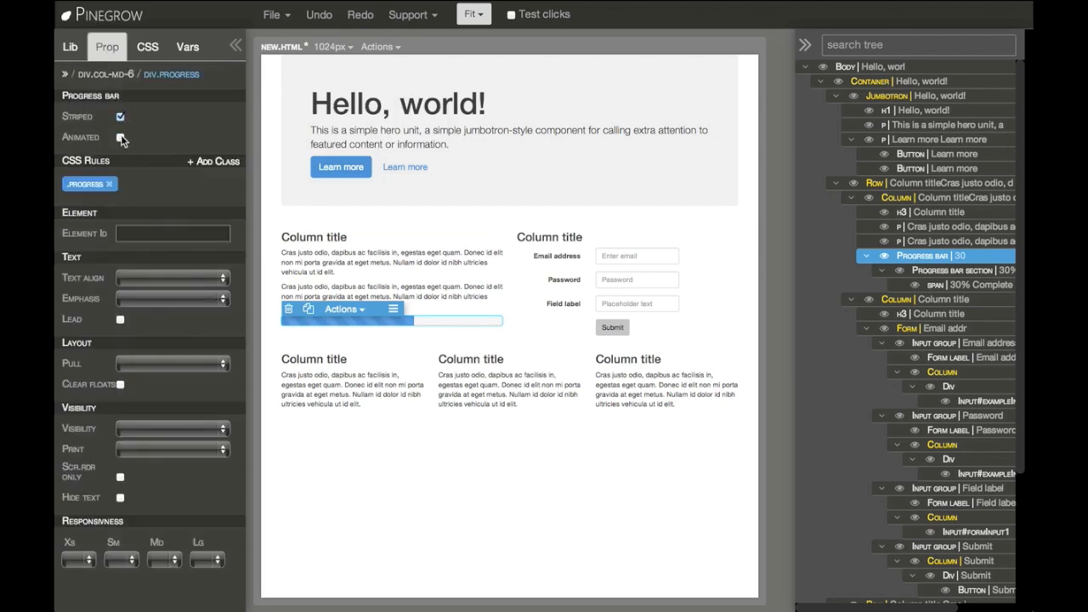
pyautogui.click(120, 137)
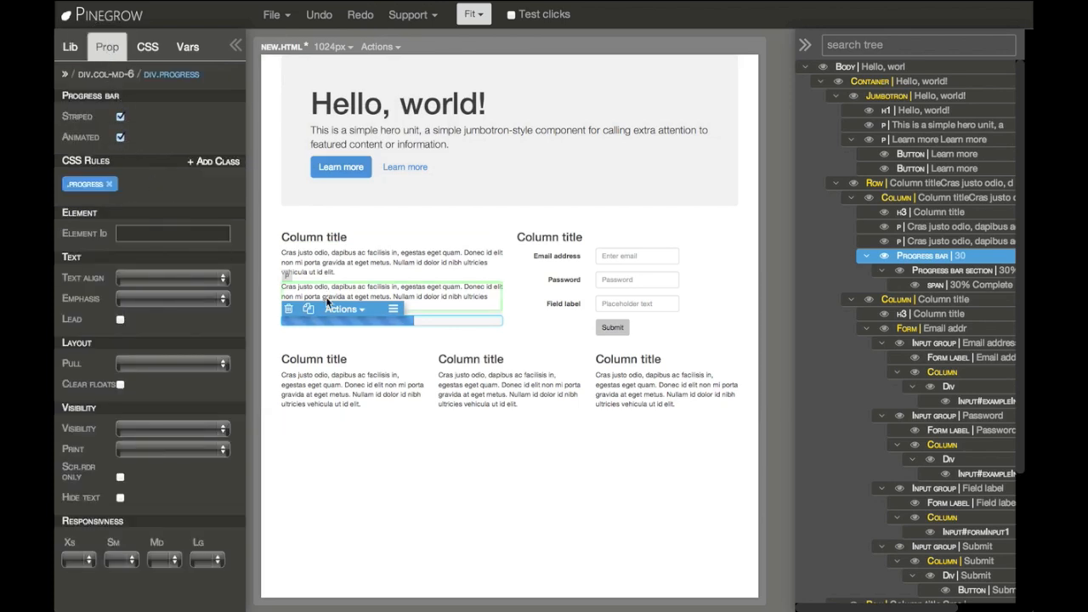
pyautogui.click(342, 308)
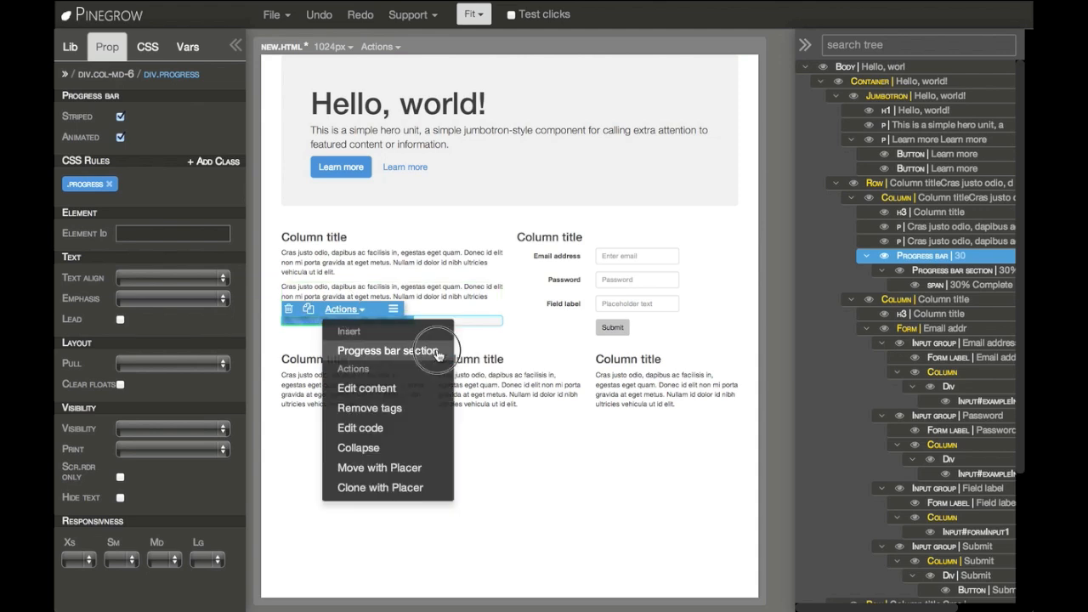
# Insert a progress bar section at 20% completed with type Info
pyautogui.click(388, 351)
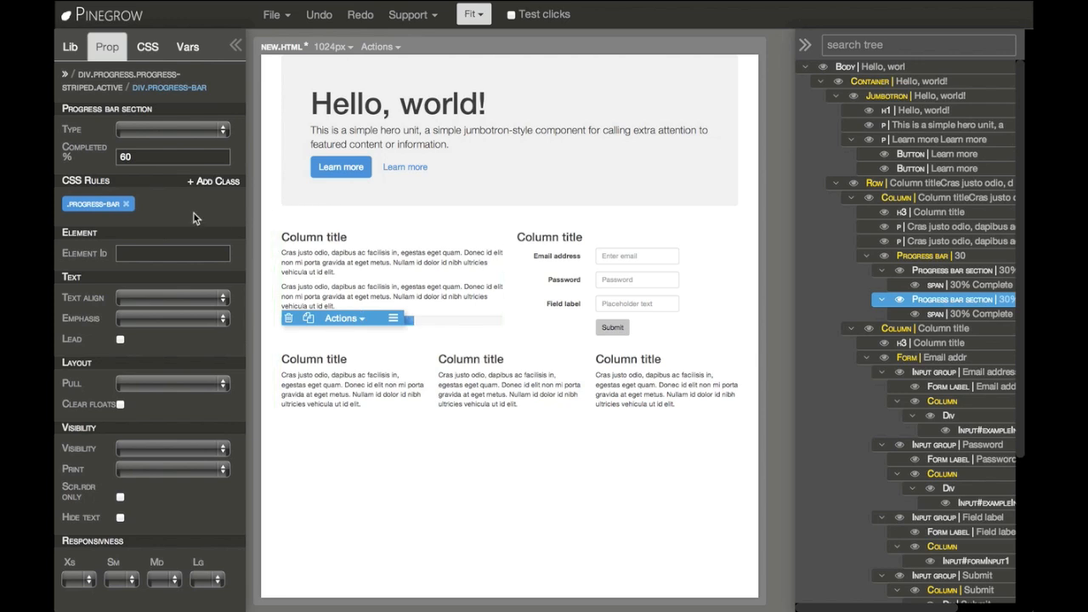
pyautogui.click(174, 156)
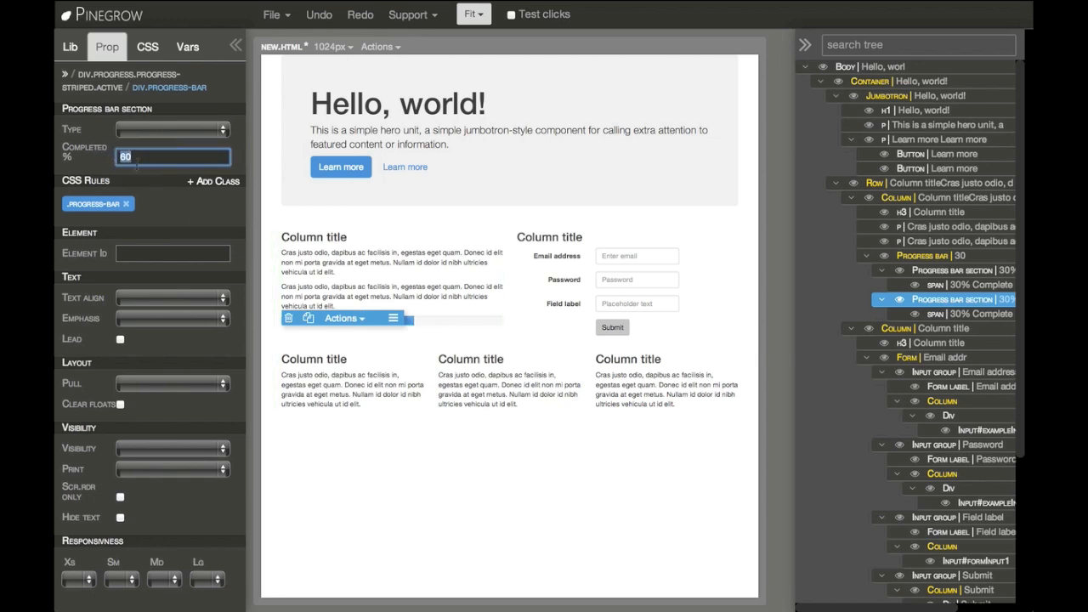
pyautogui.write('20')
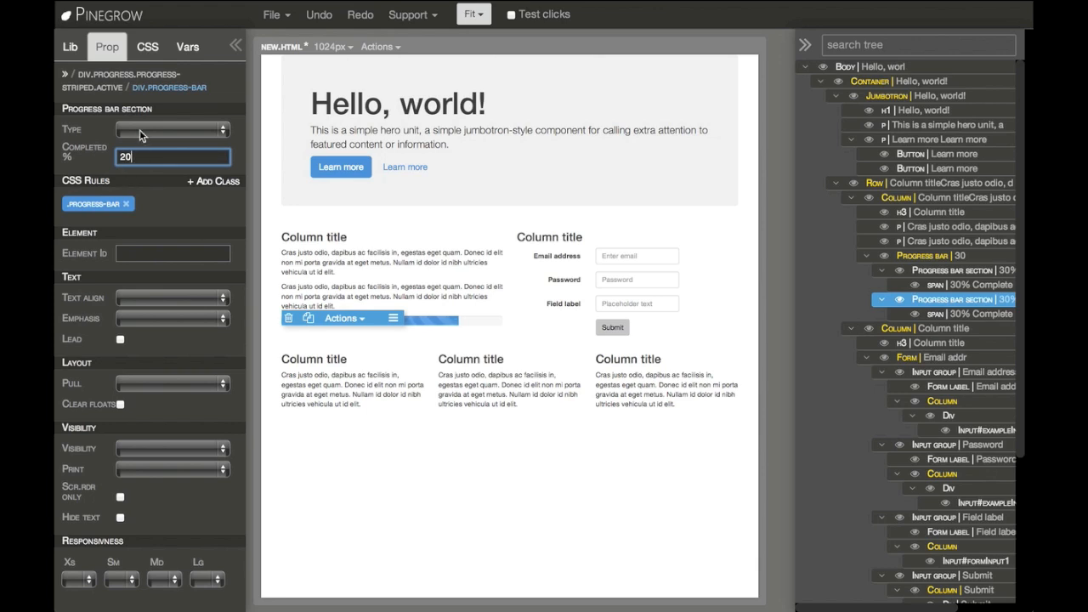
pyautogui.click(173, 129)
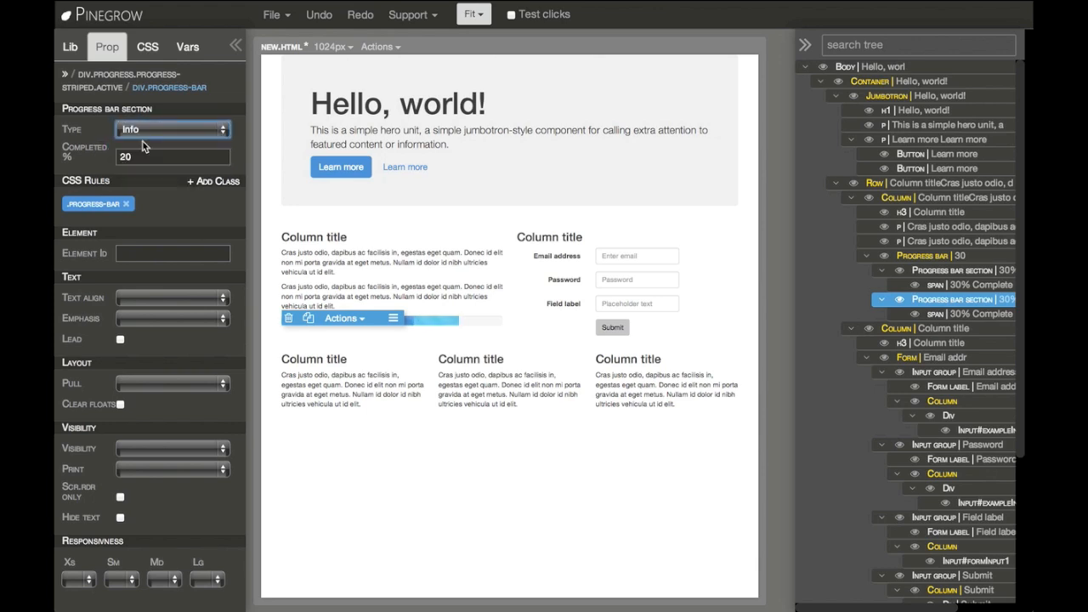